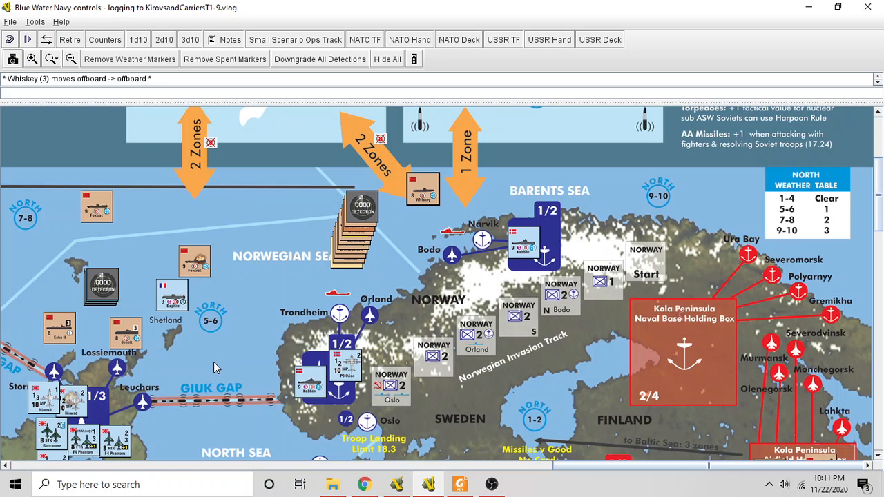
mouse_move(320, 346)
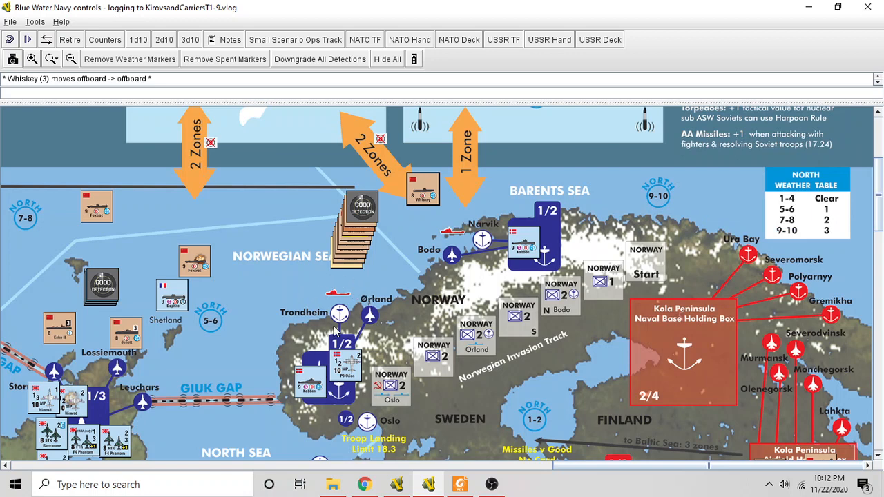
mouse_move(406, 310)
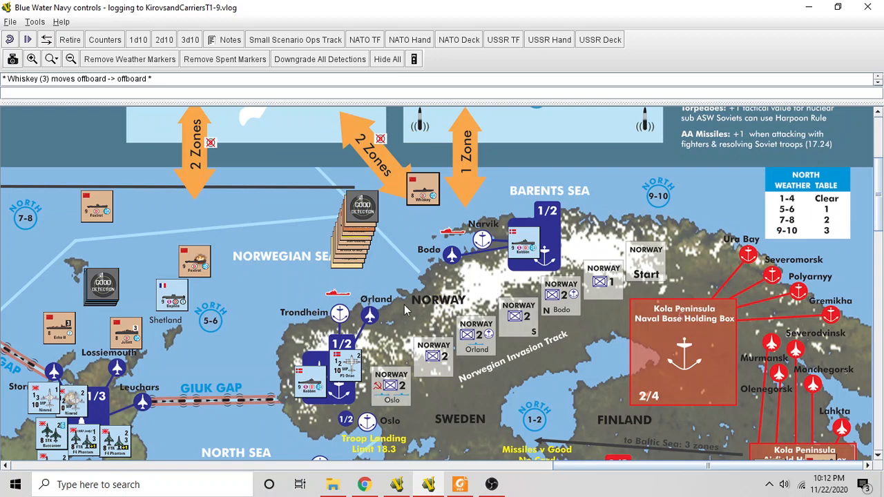
mouse_move(435, 260)
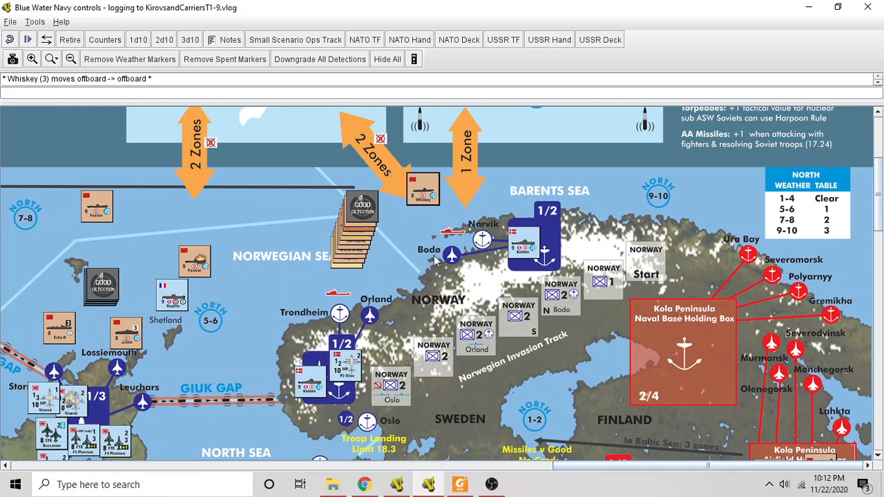
mouse_move(435, 310)
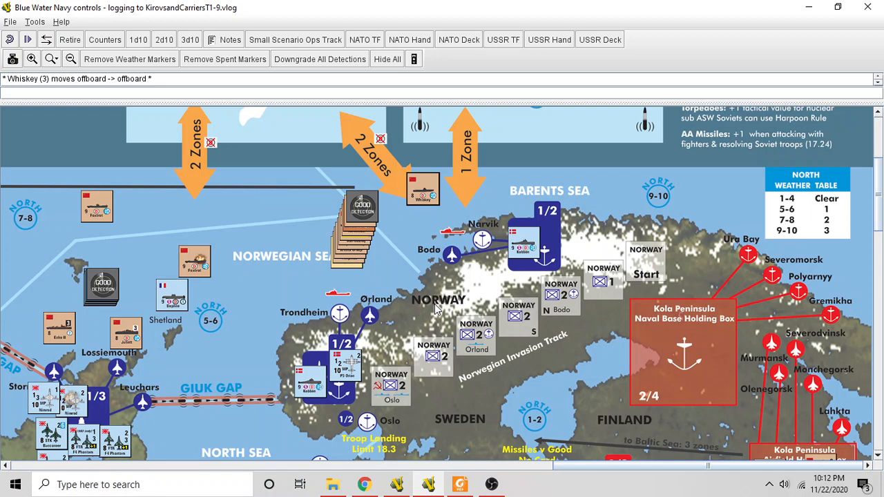
mouse_move(360, 279)
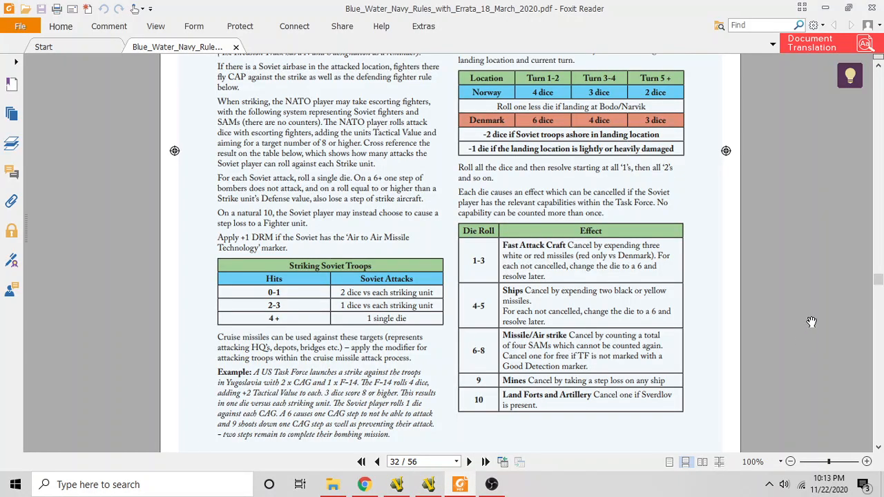
mouse_move(813, 321)
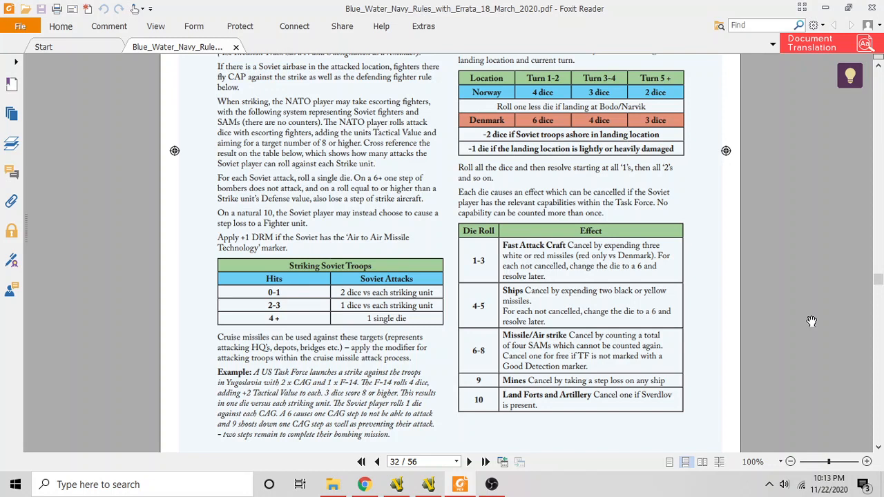
mouse_move(605, 47)
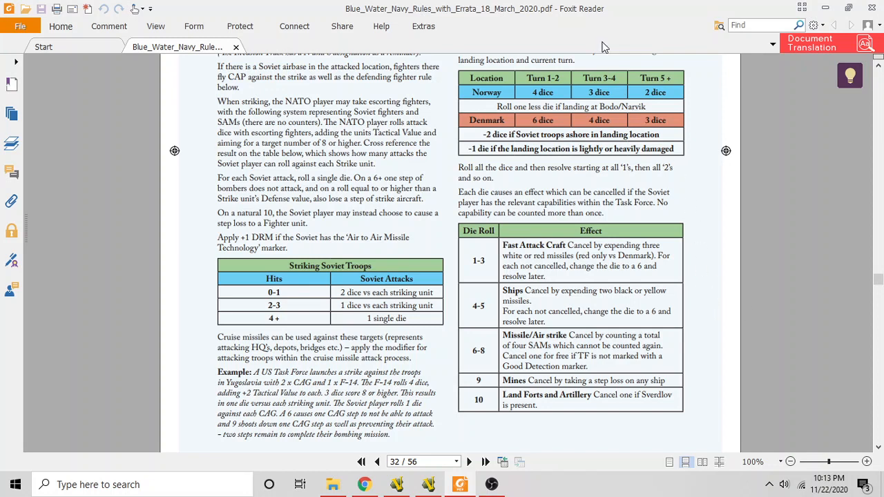
mouse_move(616, 119)
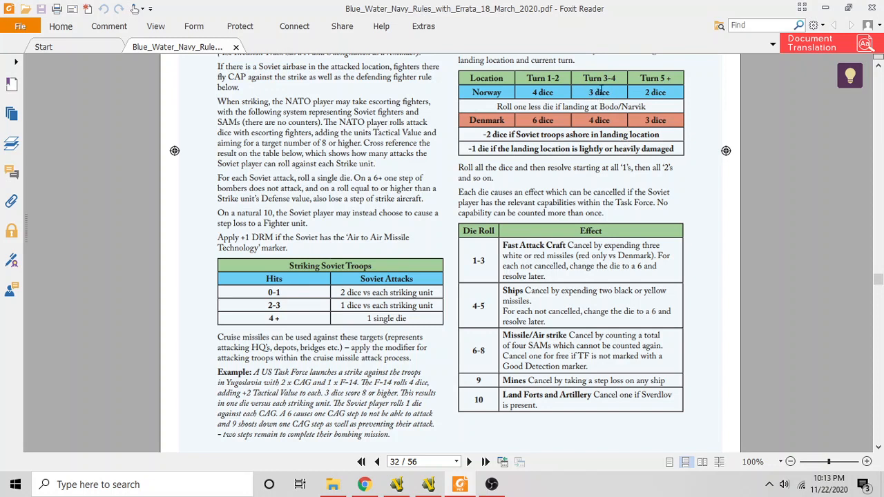
mouse_move(491, 232)
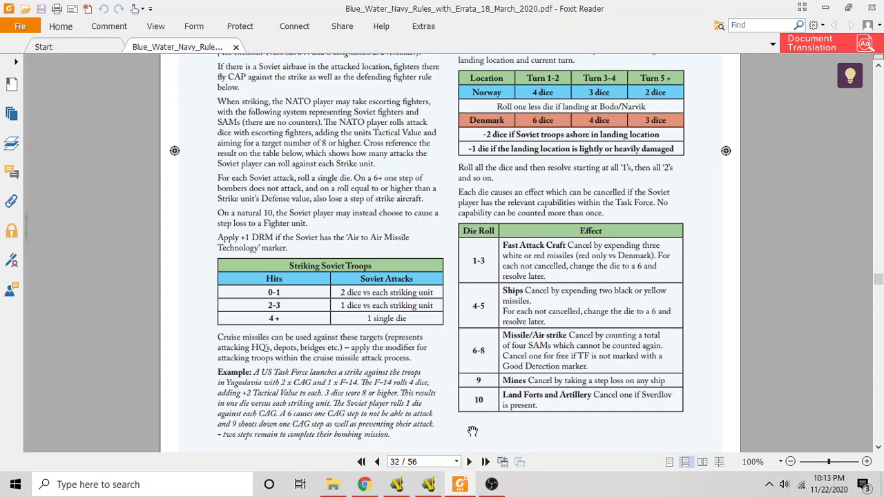
mouse_move(520, 218)
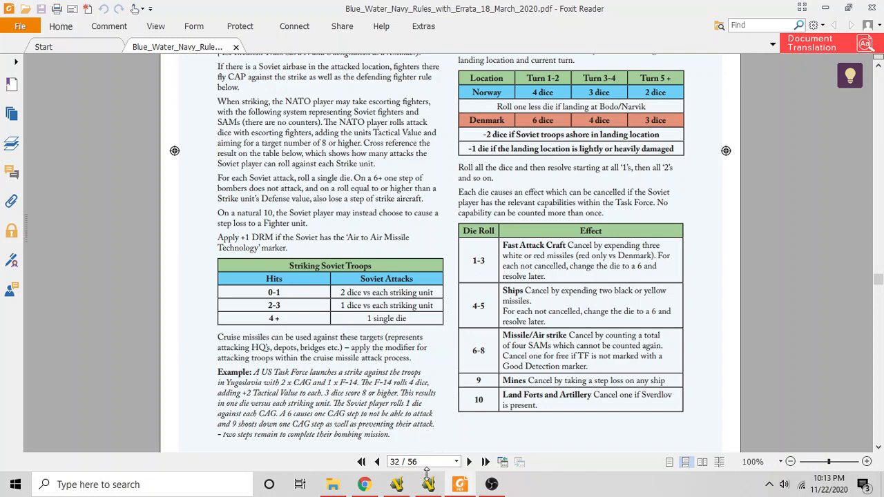
- Back on the VASSAL map, roll 3d10 for the Norway landing (1, 4, 8)
left_click(428, 484)
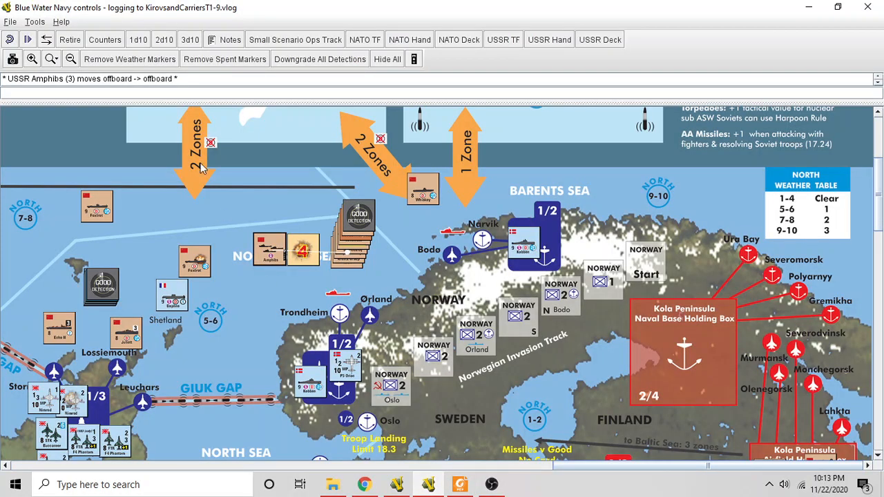
left_click(189, 39)
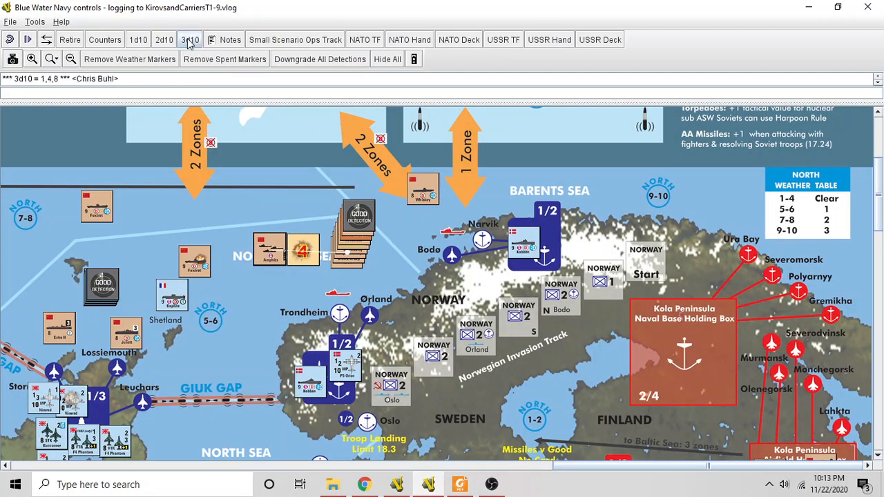
mouse_move(403, 440)
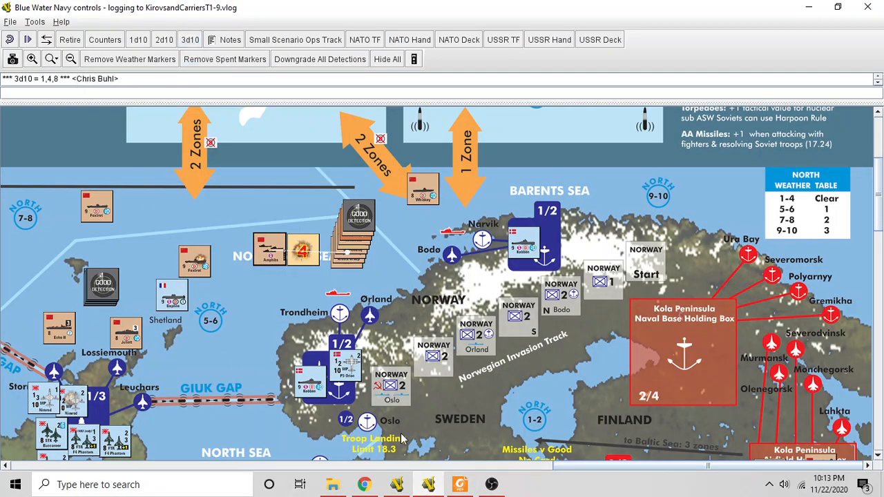
- Show rulebook page 32 with the Soviet landing dice and effects tables
left_click(460, 483)
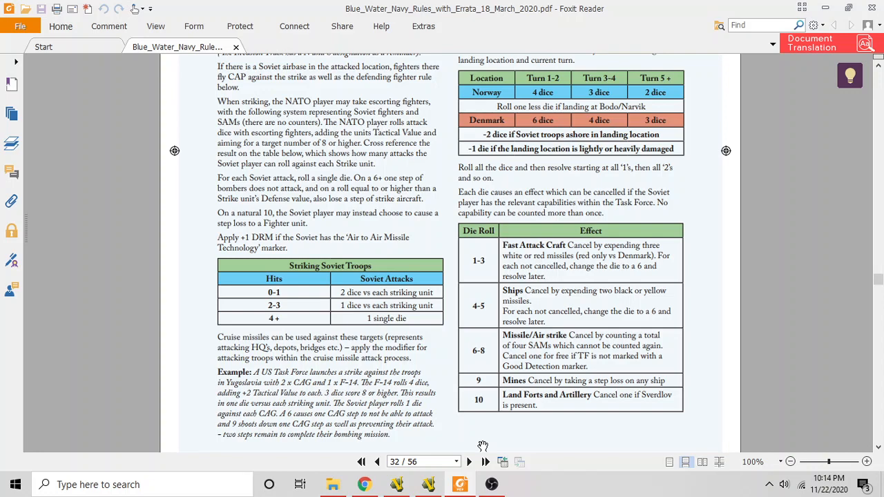
mouse_move(403, 448)
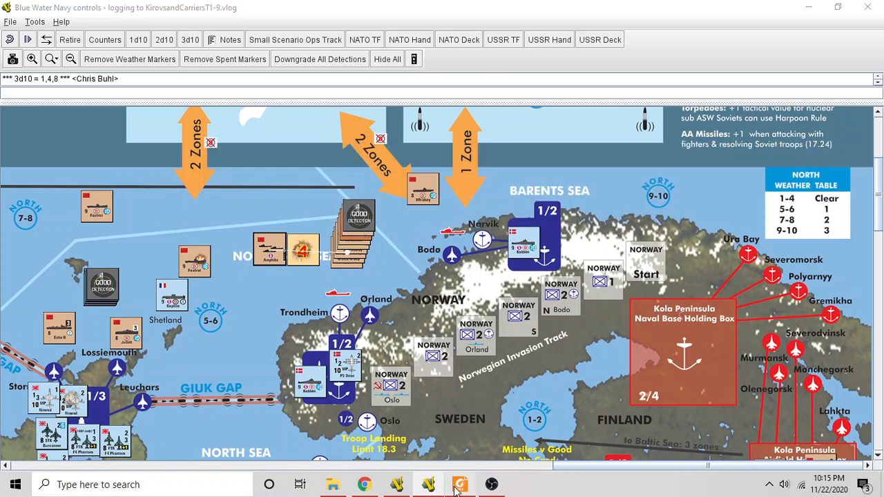
- Return to rulebook page 32 with the landing die-roll effects table
left_click(460, 484)
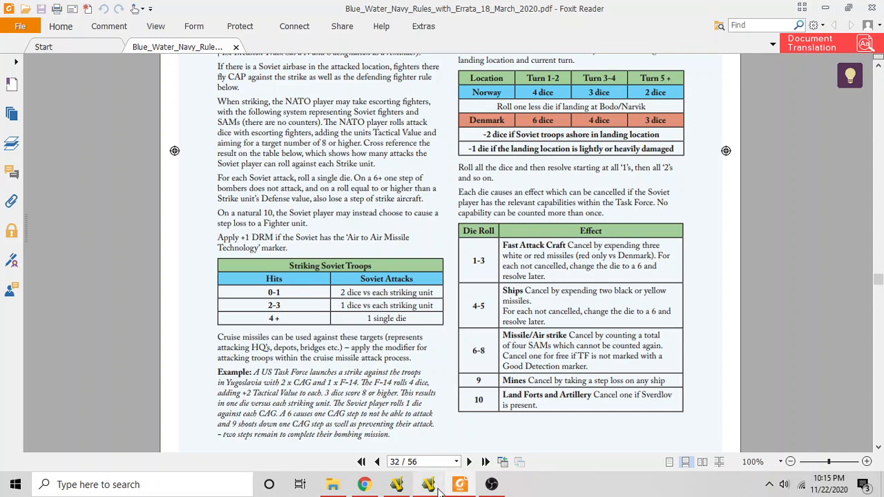
- Mark the Soviet ship counters off Norway with Fire Cruise (Shift+C) fired markers
left_click(428, 483)
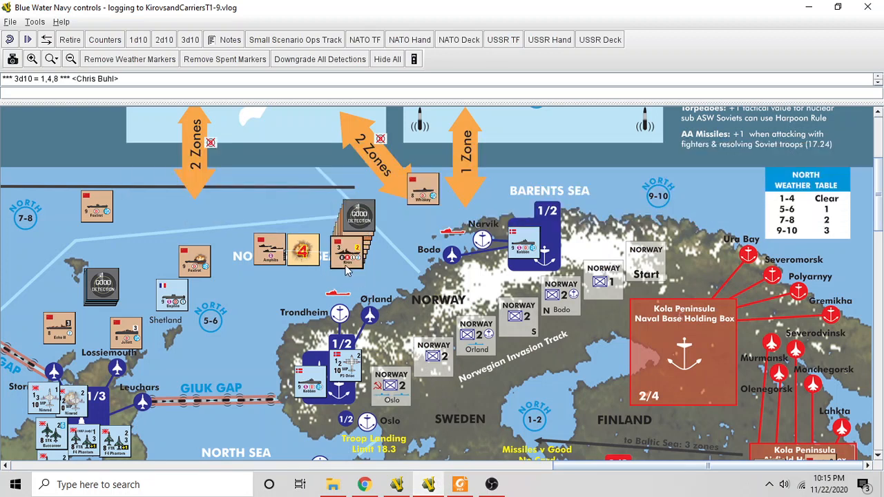
right_click(345, 256)
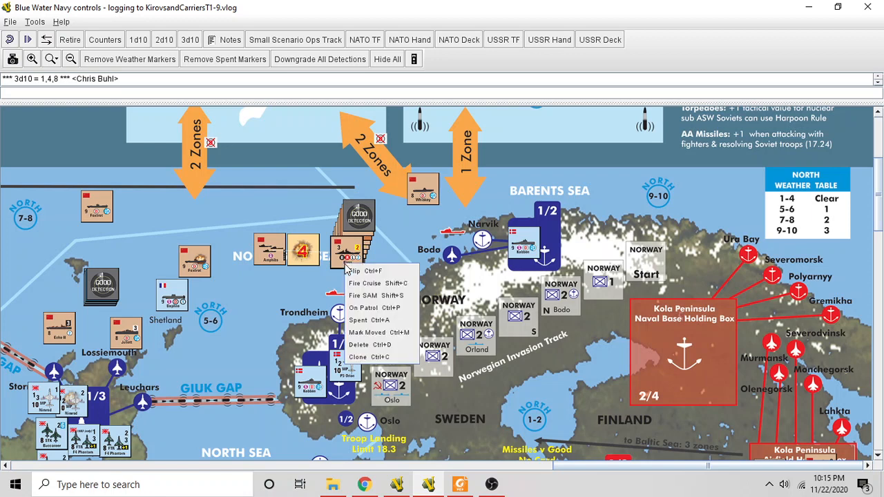
mouse_move(373, 283)
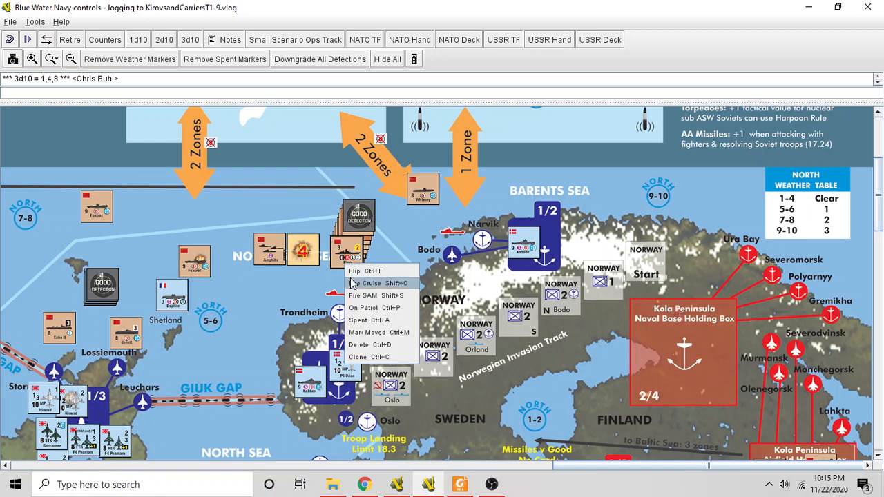
left_click(370, 283)
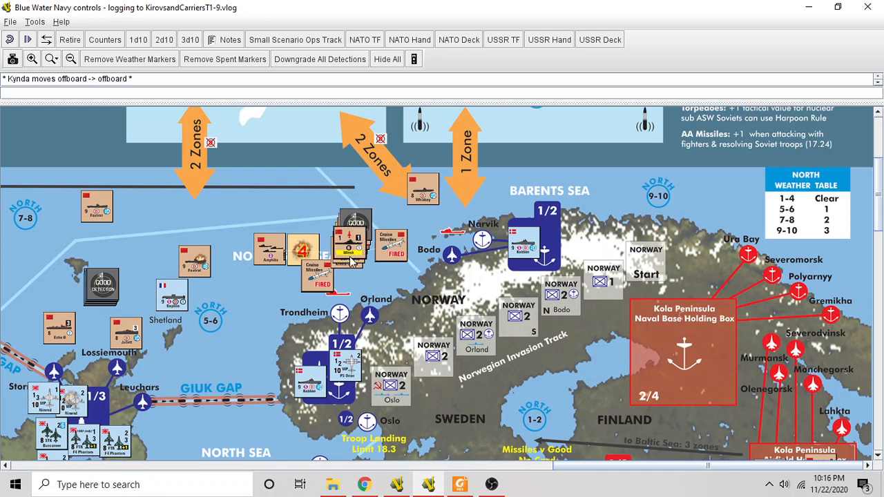
right_click(352, 283)
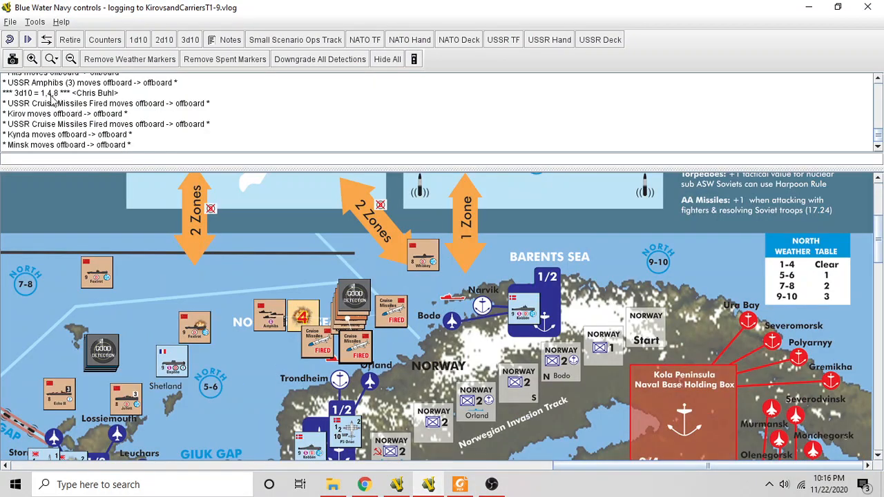
- Show rulebook page 32 with the amphibious landing roll and cancellation tables
left_click(458, 483)
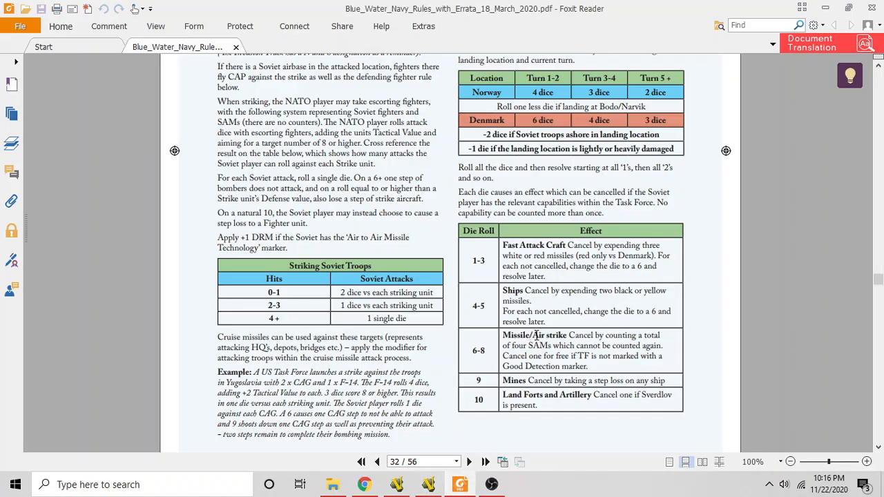
mouse_move(722, 320)
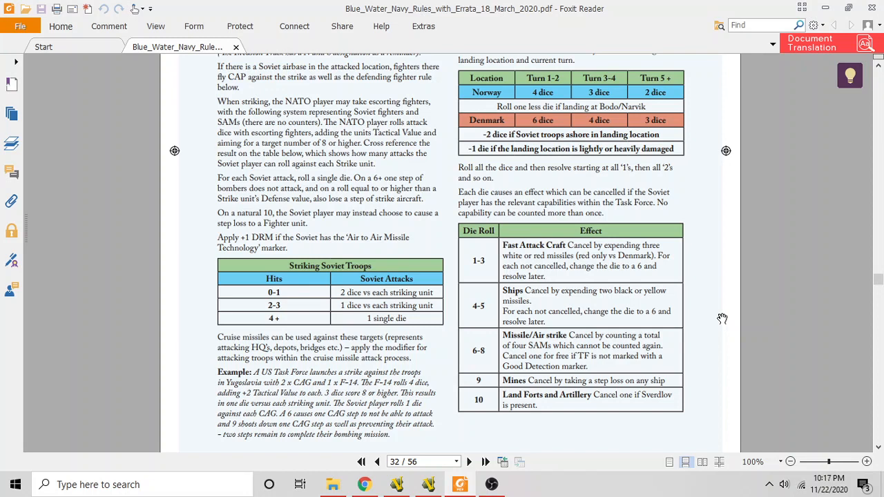
mouse_move(486, 455)
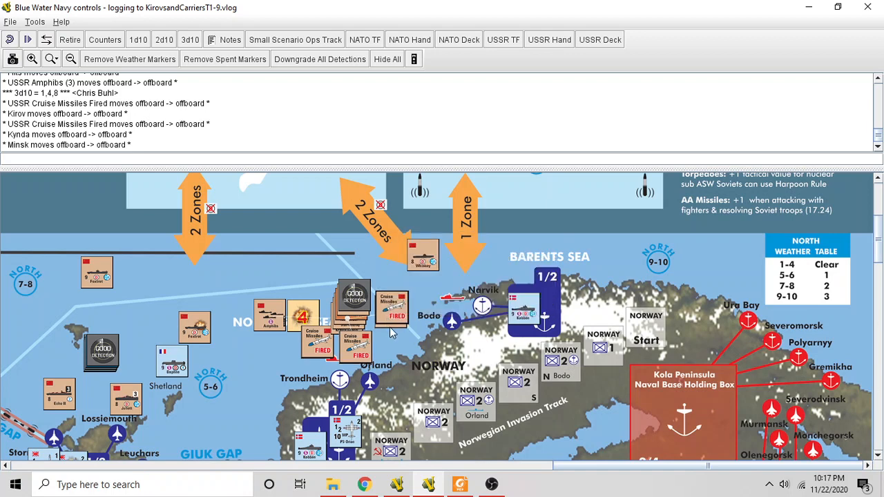
right_click(392, 307)
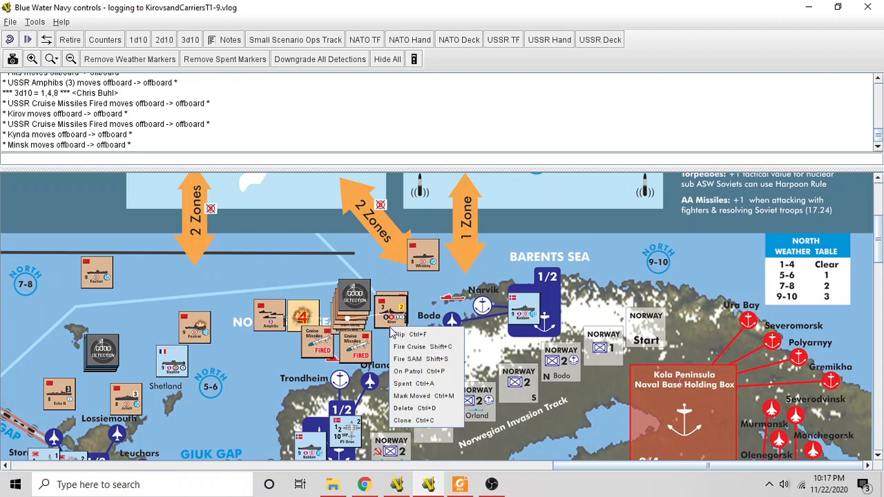
left_click(409, 345)
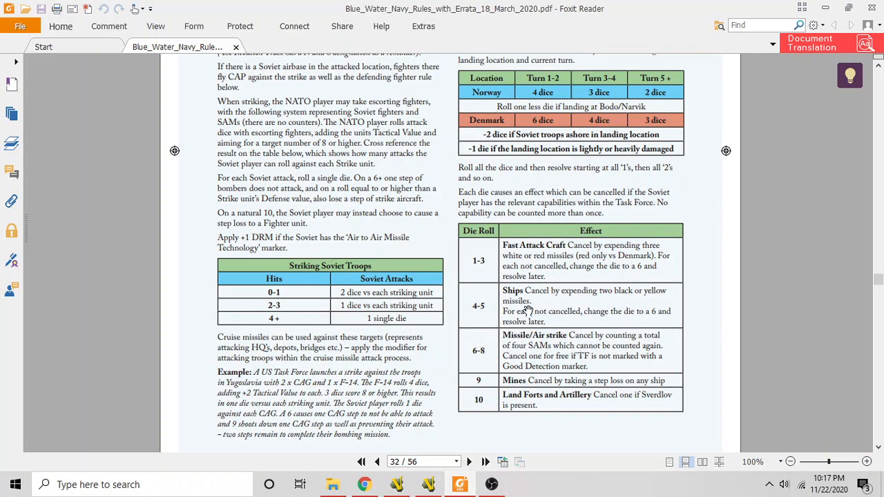
mouse_move(533, 246)
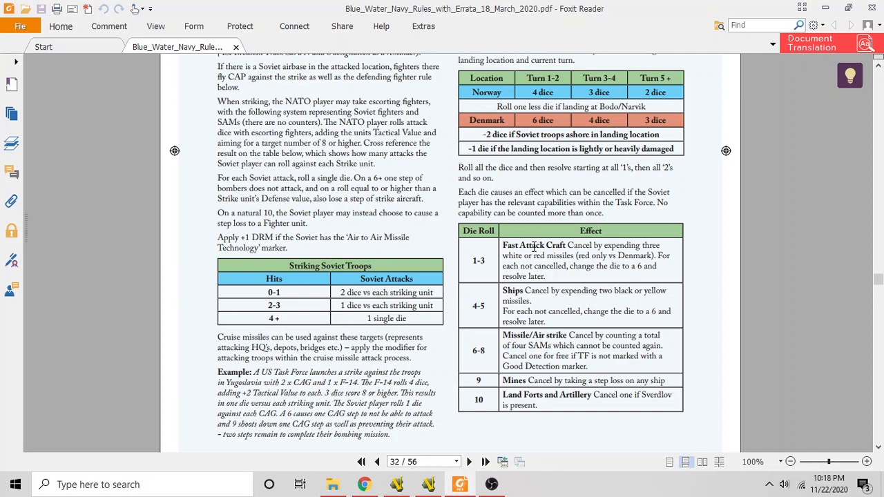
mouse_move(522, 381)
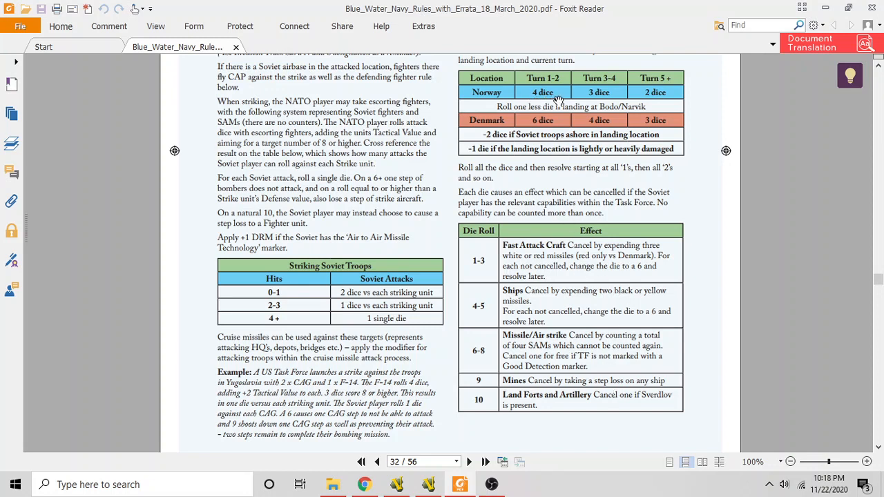
mouse_move(532, 104)
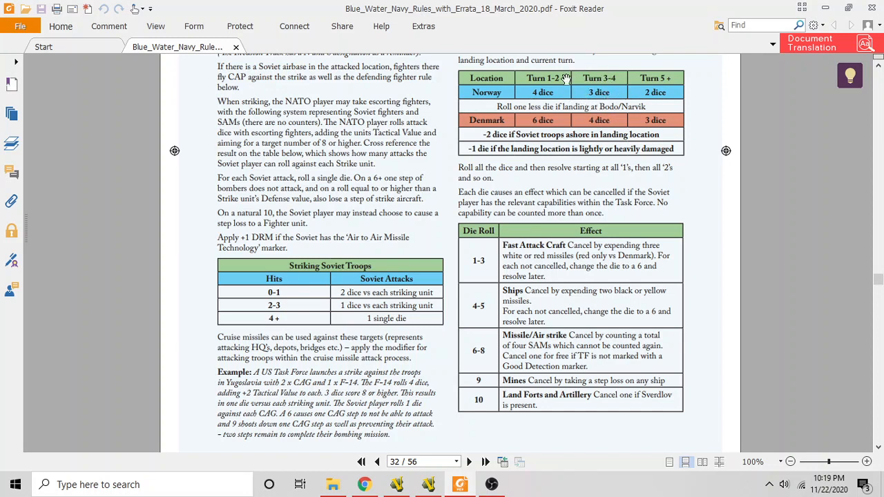
mouse_move(478, 254)
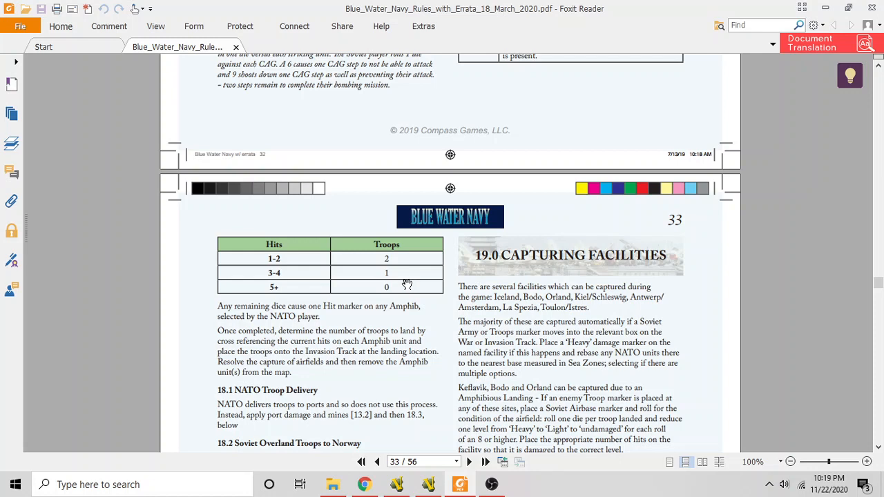
mouse_move(276, 273)
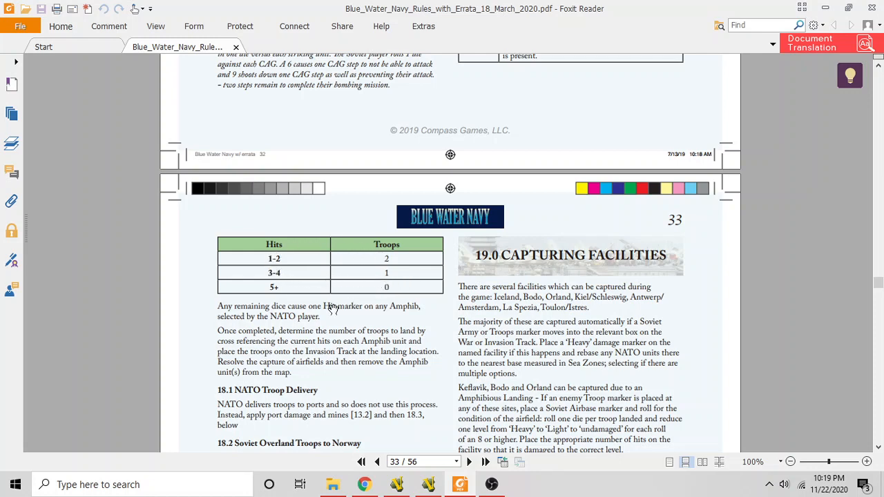
mouse_move(353, 263)
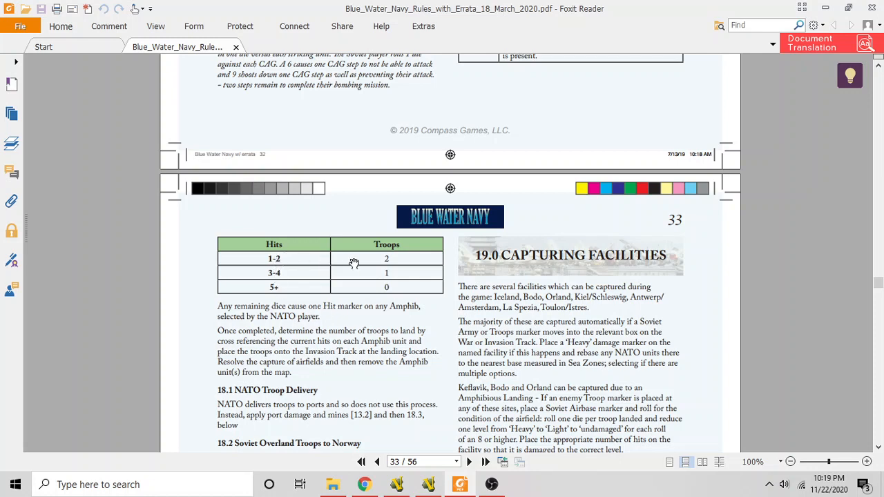
mouse_move(289, 273)
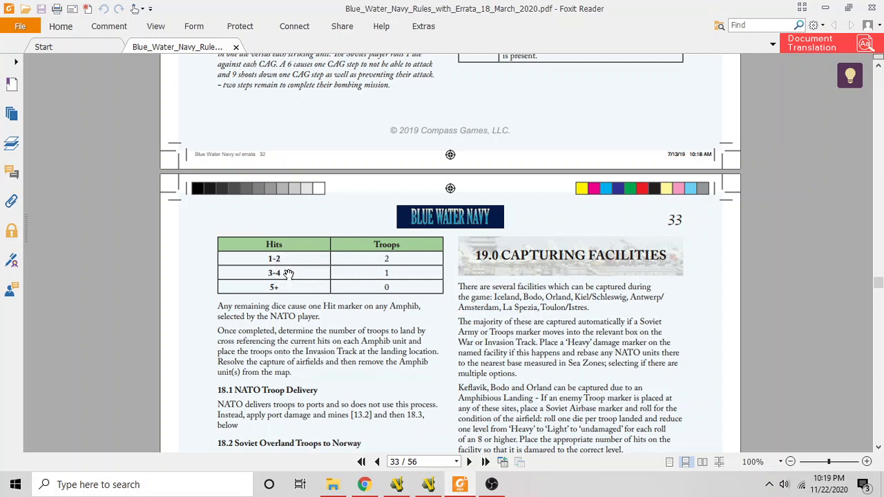
mouse_move(290, 258)
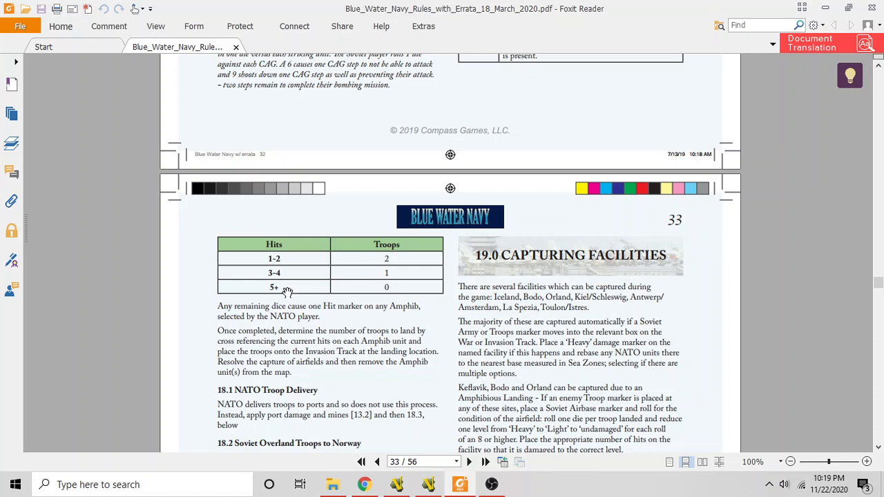
mouse_move(358, 289)
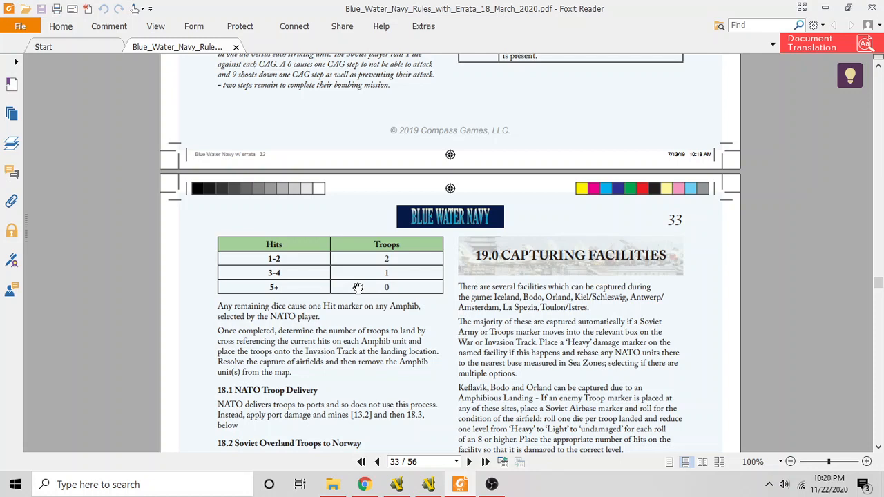
mouse_move(351, 291)
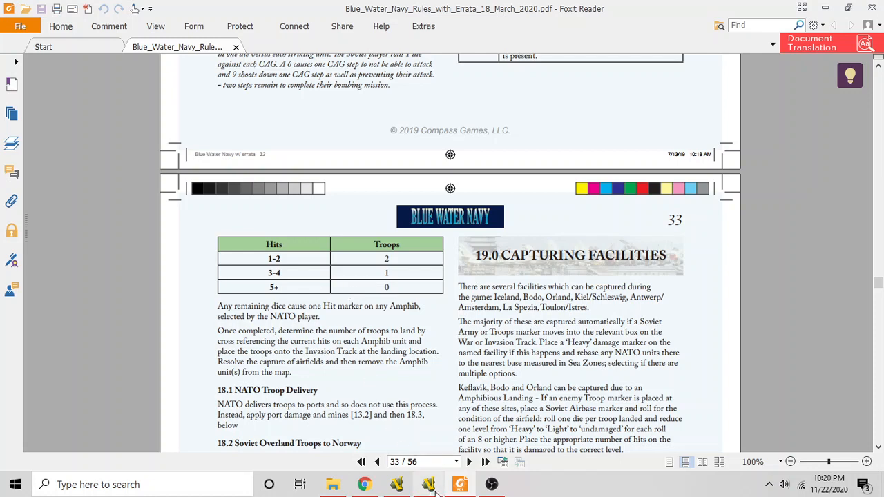
- Create a USSRTroops counter from the Admin palette's USSR marker list
left_click(429, 484)
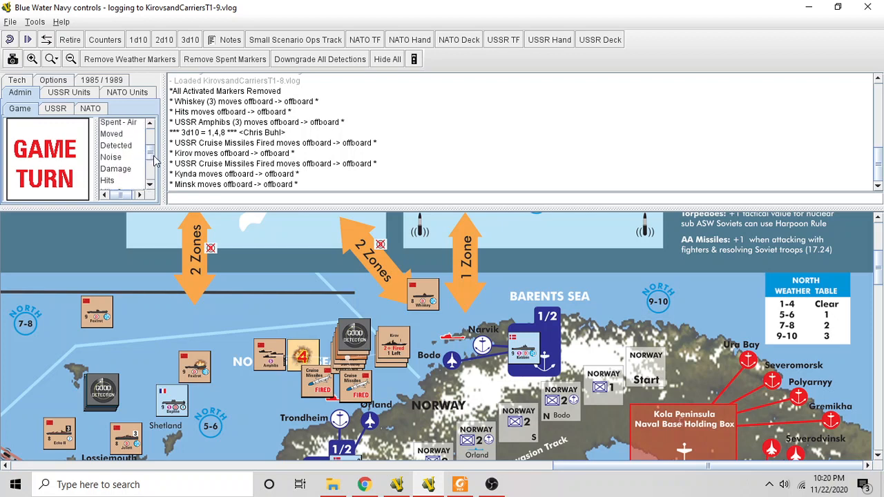
left_click(55, 107)
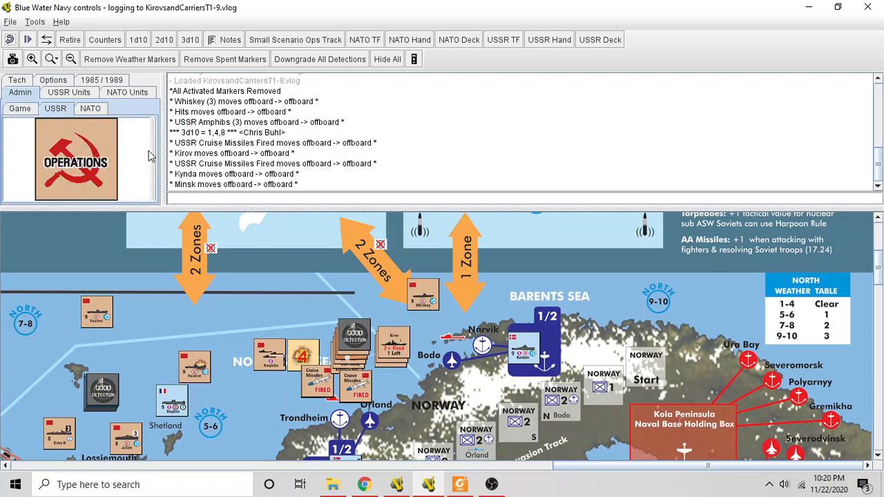
left_click(55, 108)
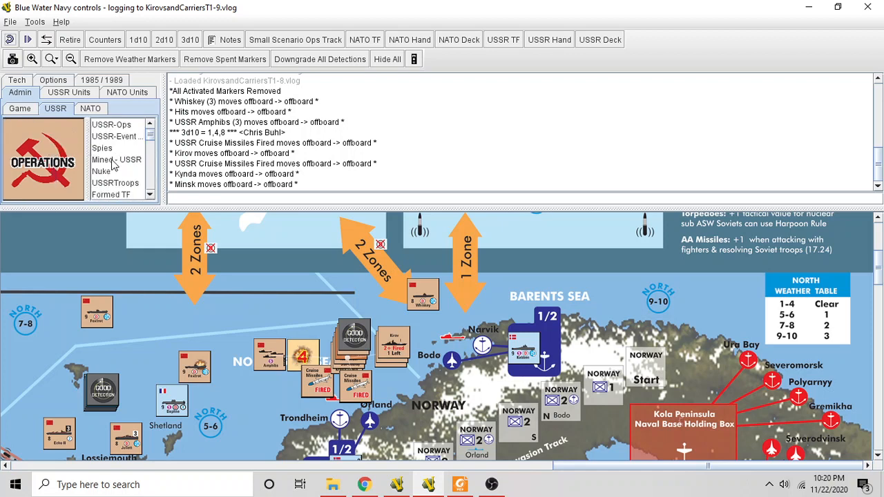
left_click(115, 183)
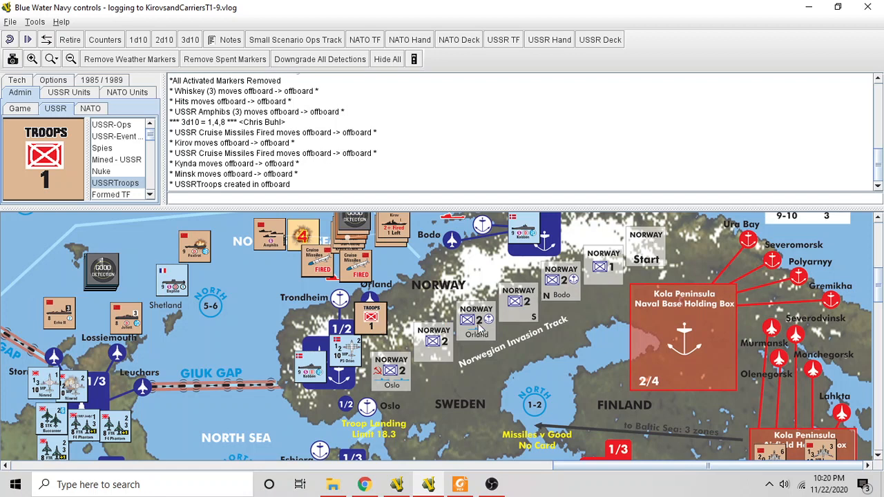
mouse_move(381, 381)
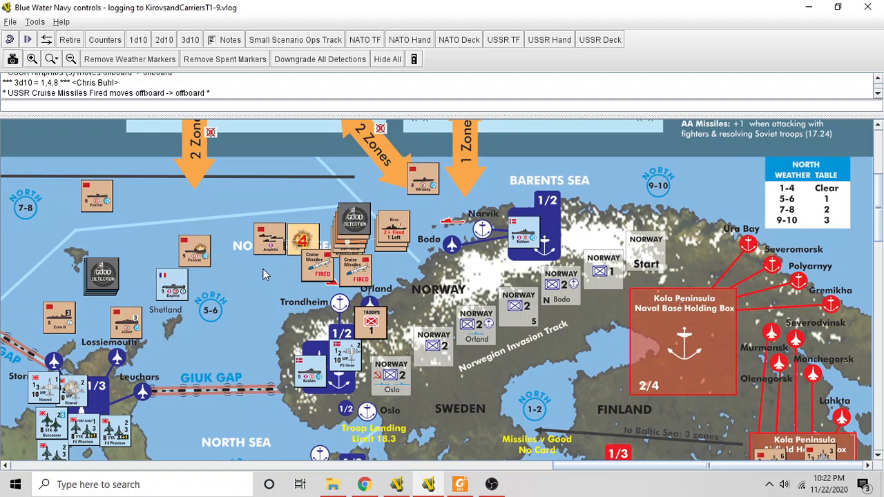
mouse_move(711, 362)
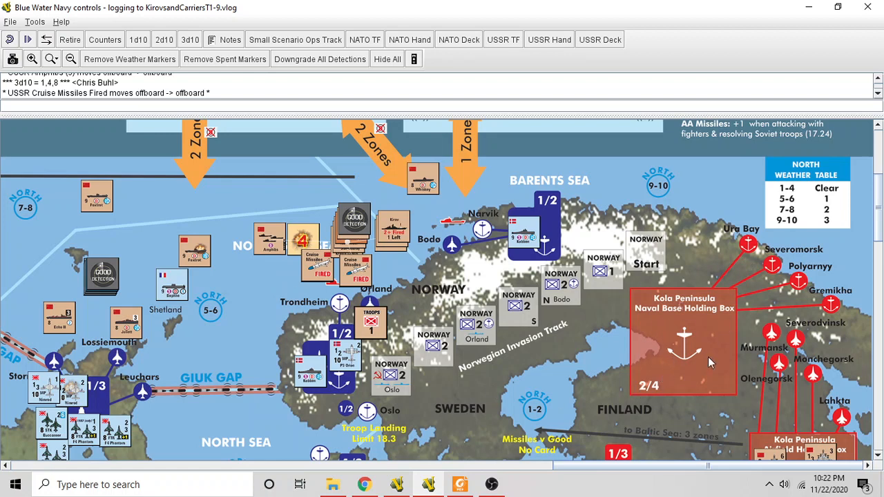
mouse_move(607, 401)
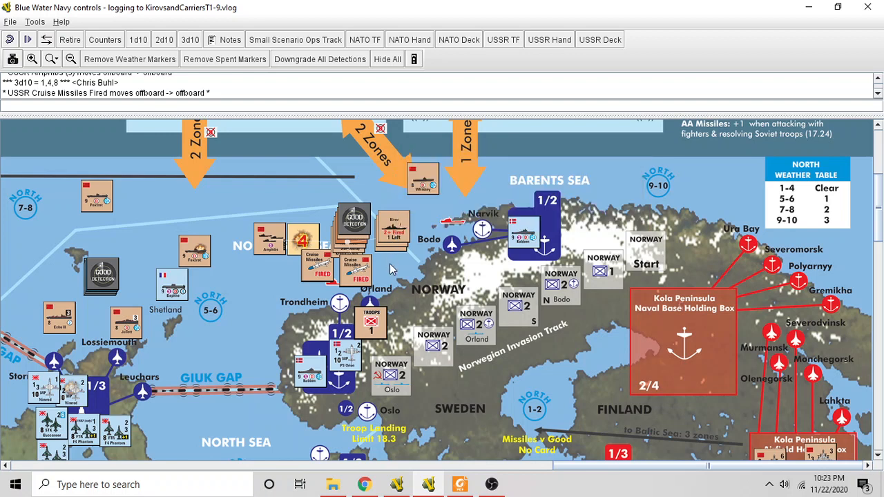
mouse_move(398, 280)
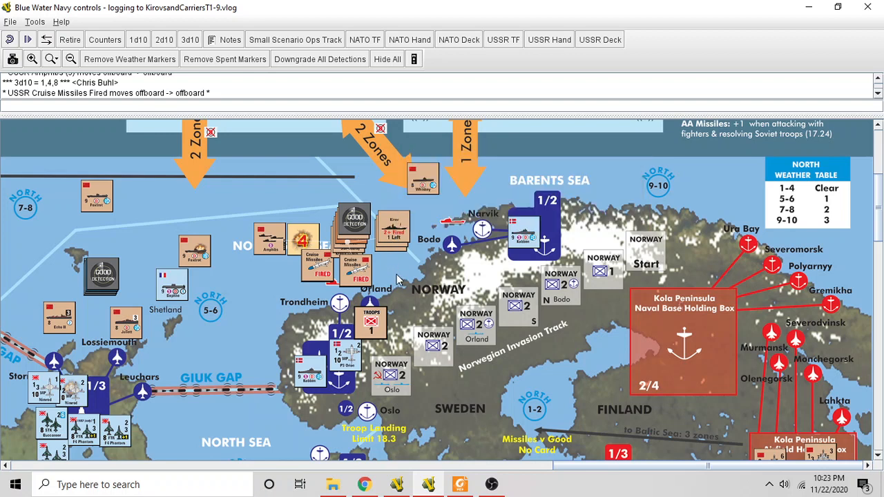